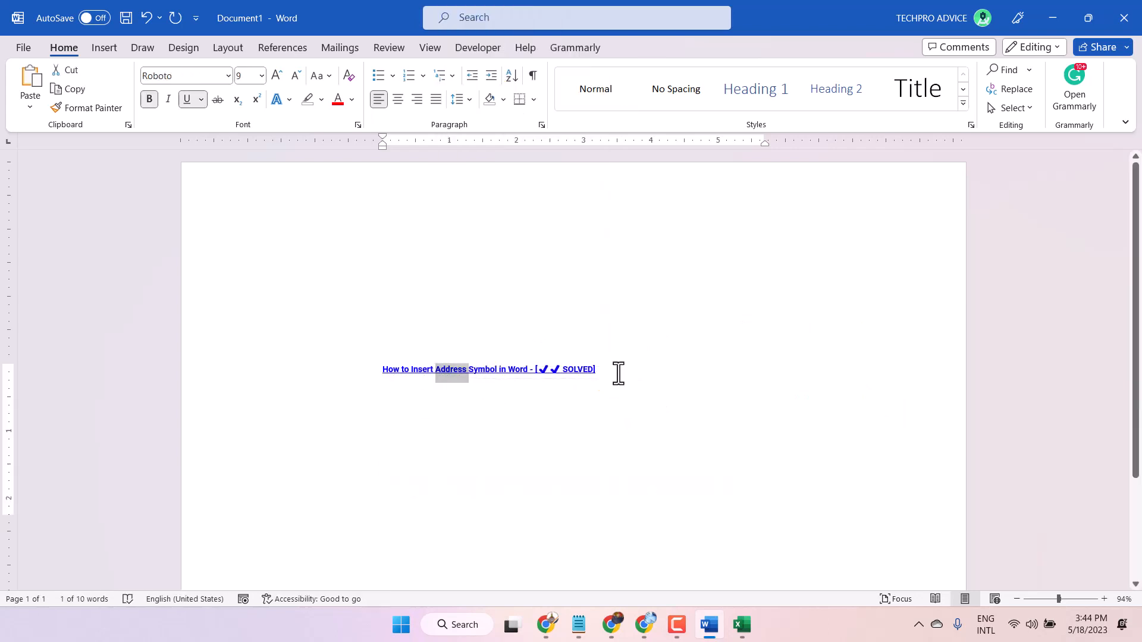
Place the cursor below the title and bring up the stock icons gallery from Insert.
click(382, 472)
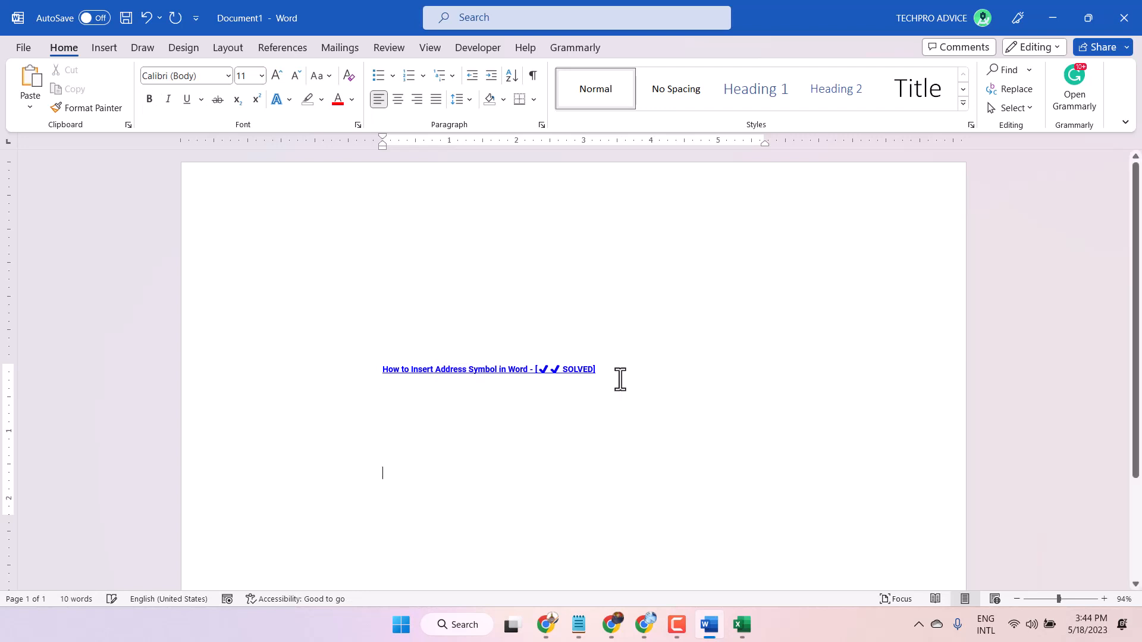
mouse_move(339, 57)
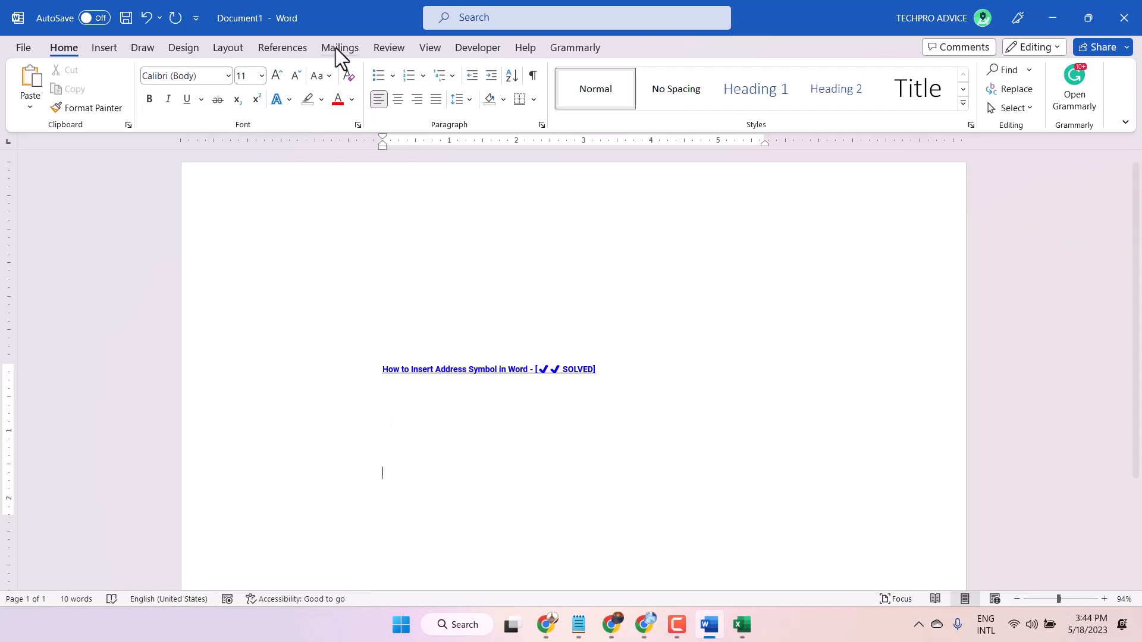
mouse_move(106, 62)
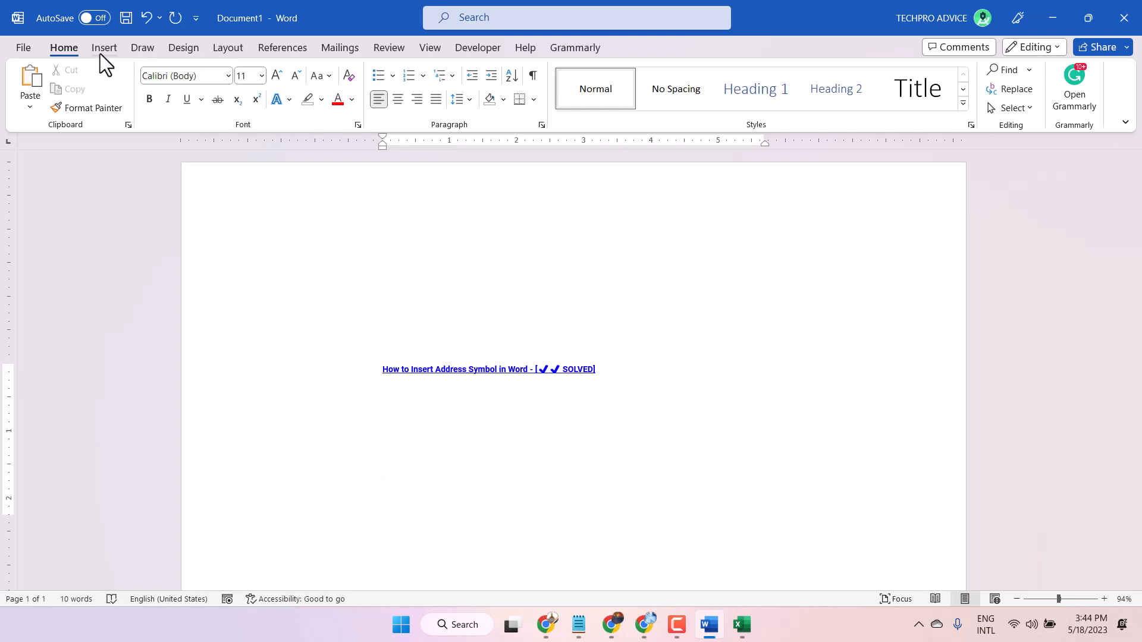
click(103, 48)
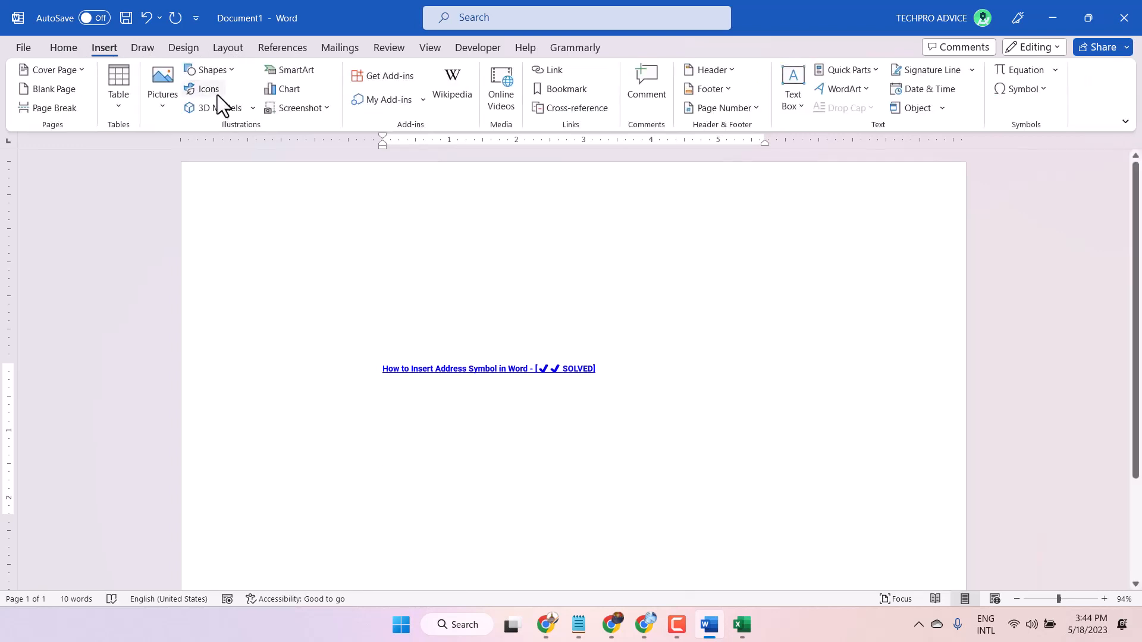
click(207, 89)
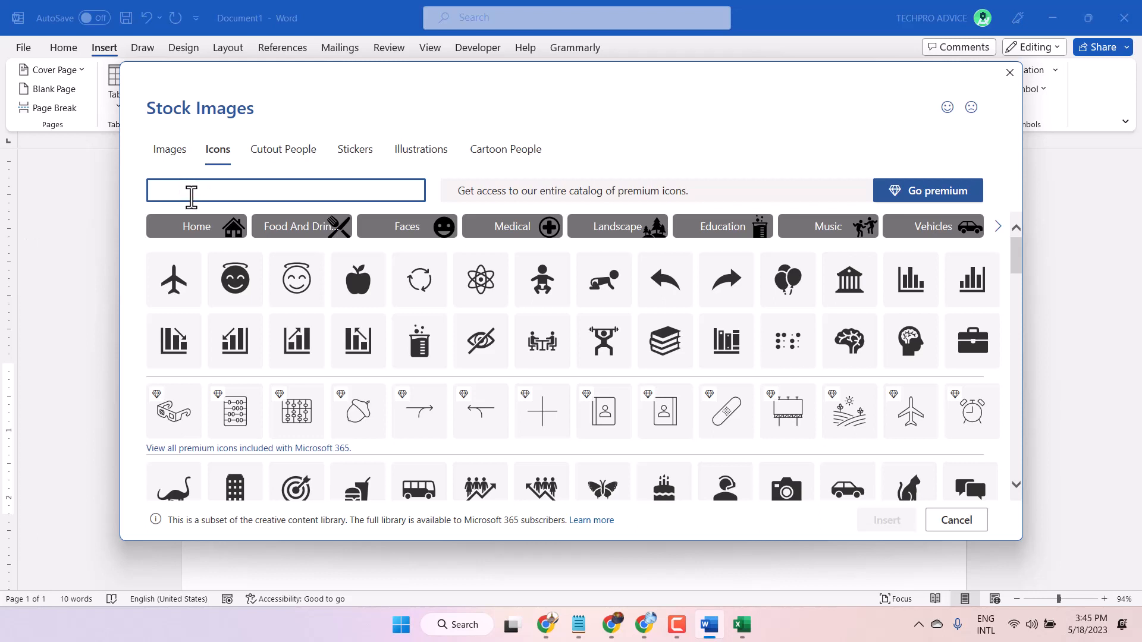
Search the icons for ADDRESS (no matches), then for HOME to list house icons.
text(ADD)
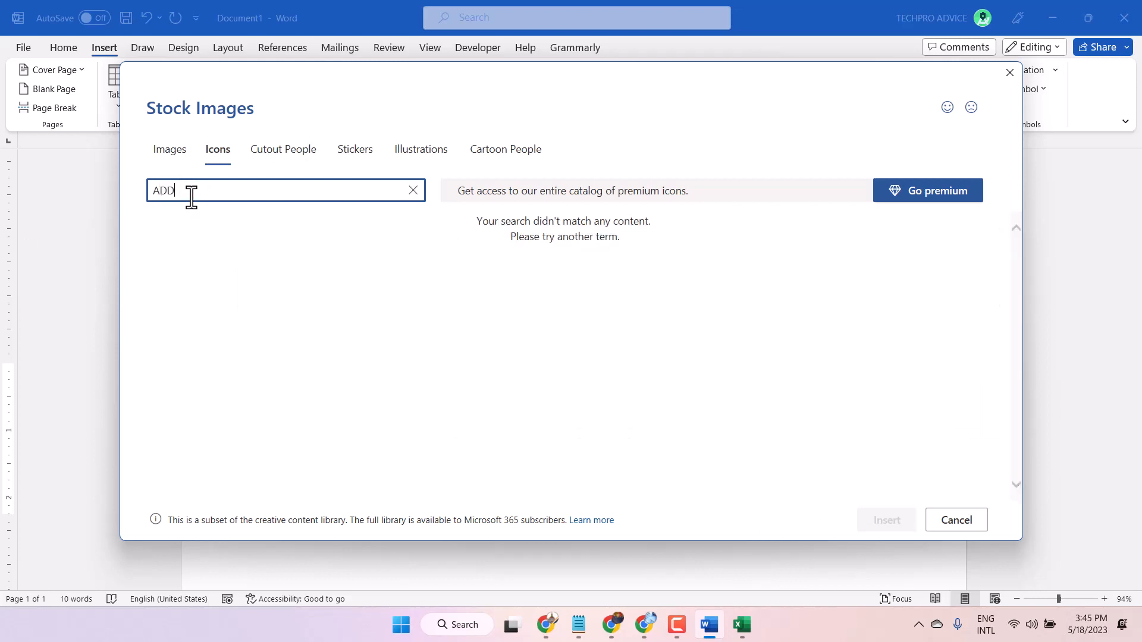
text(RESS)
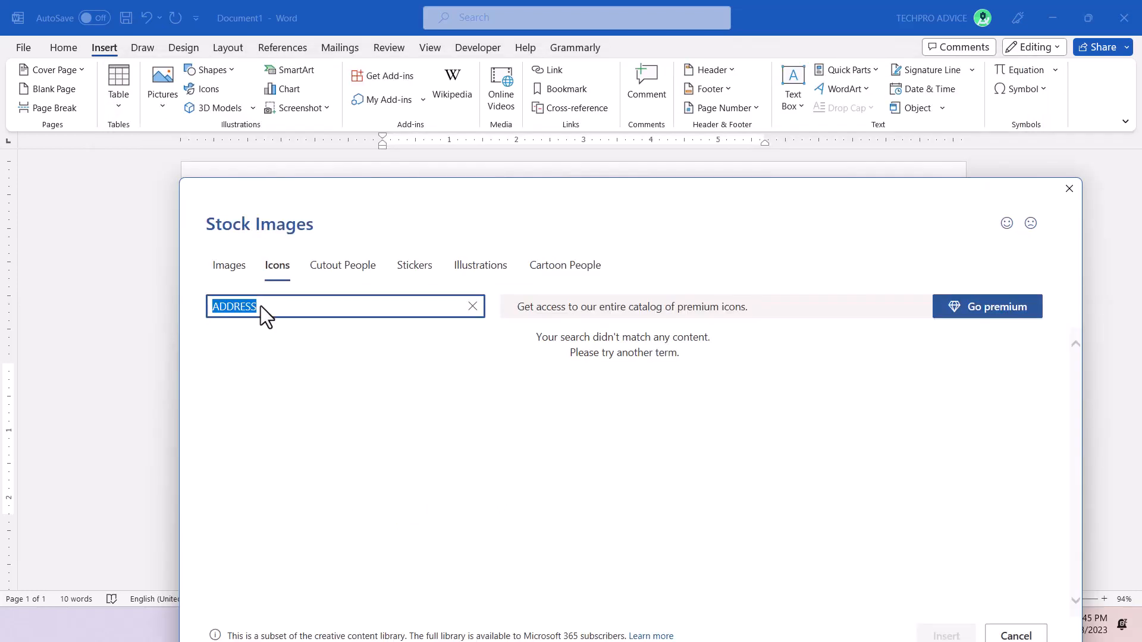
text(HOME)
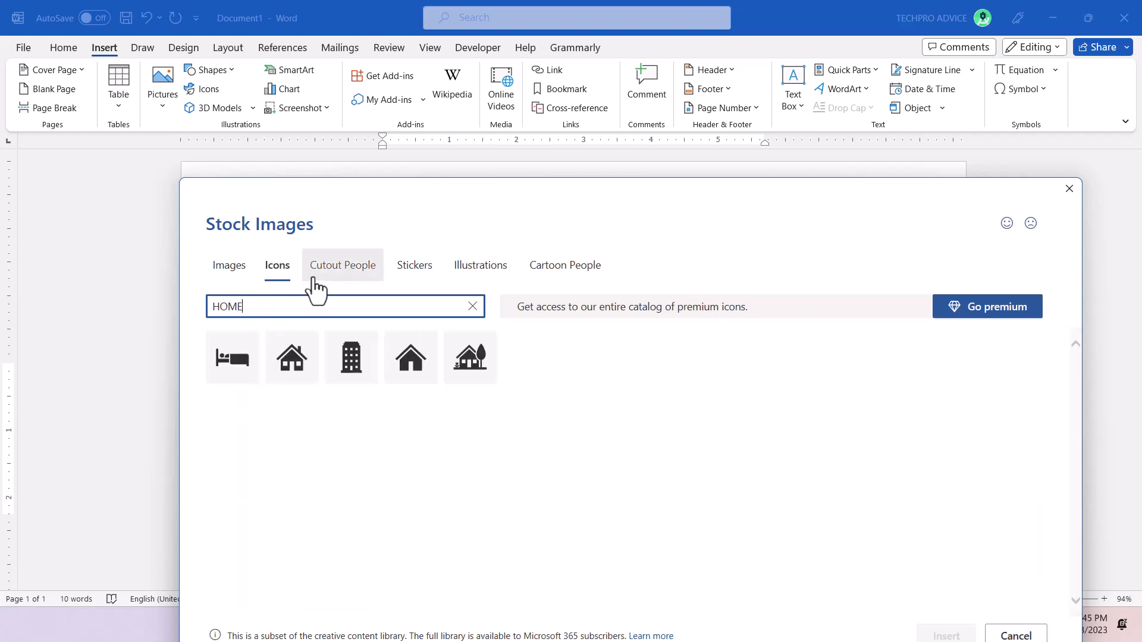
Choose the house icons, including the chimney one, and insert the three onto the page.
click(291, 357)
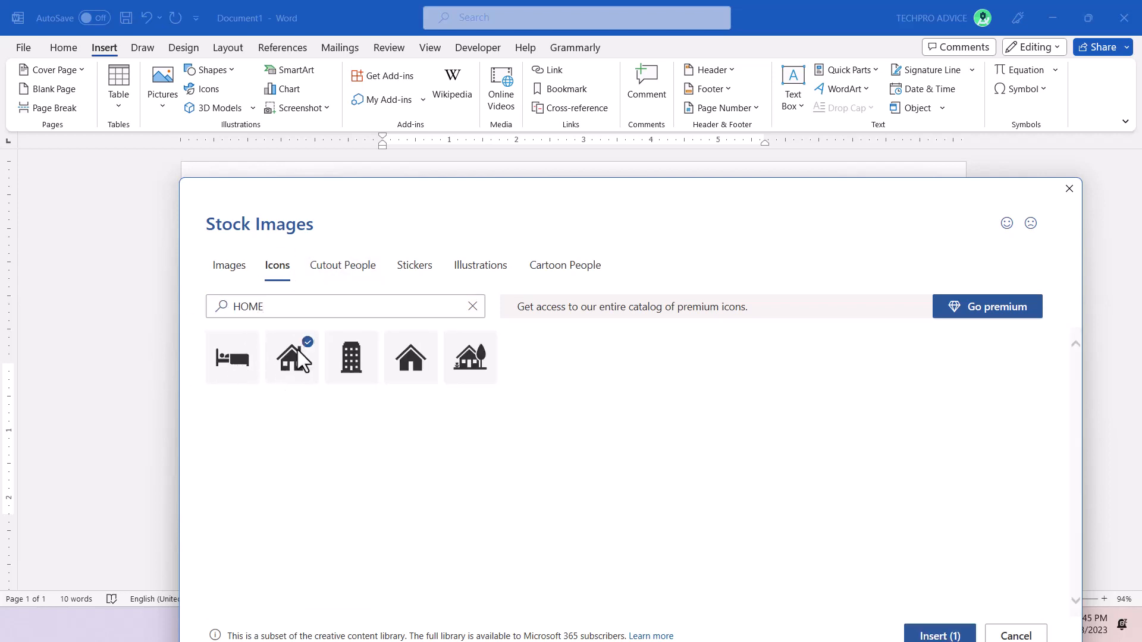
click(410, 356)
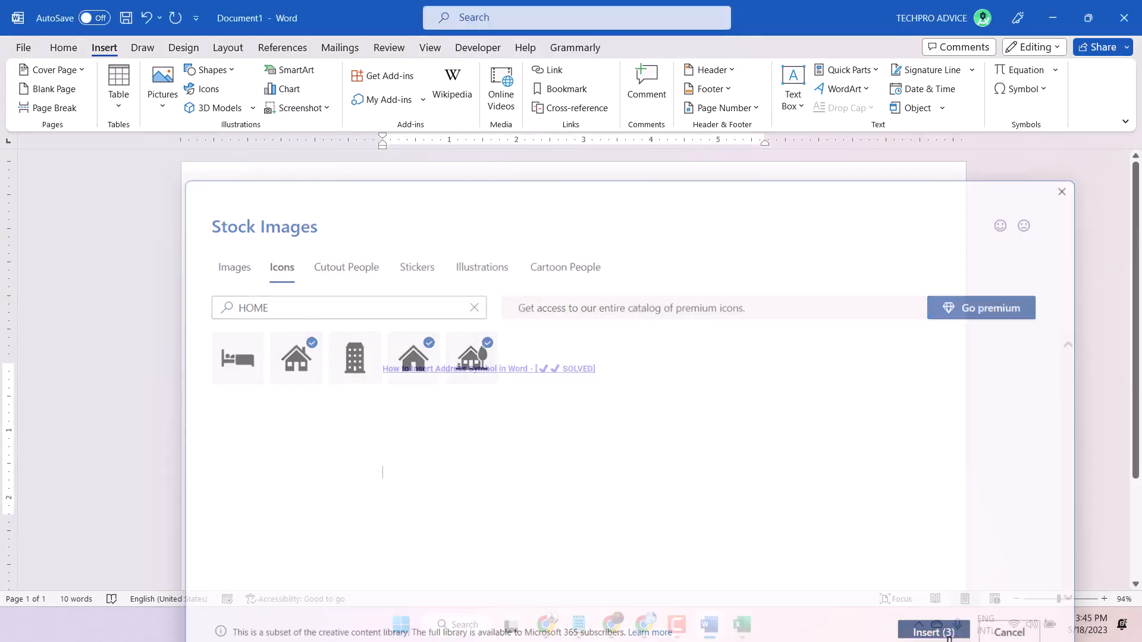
click(932, 630)
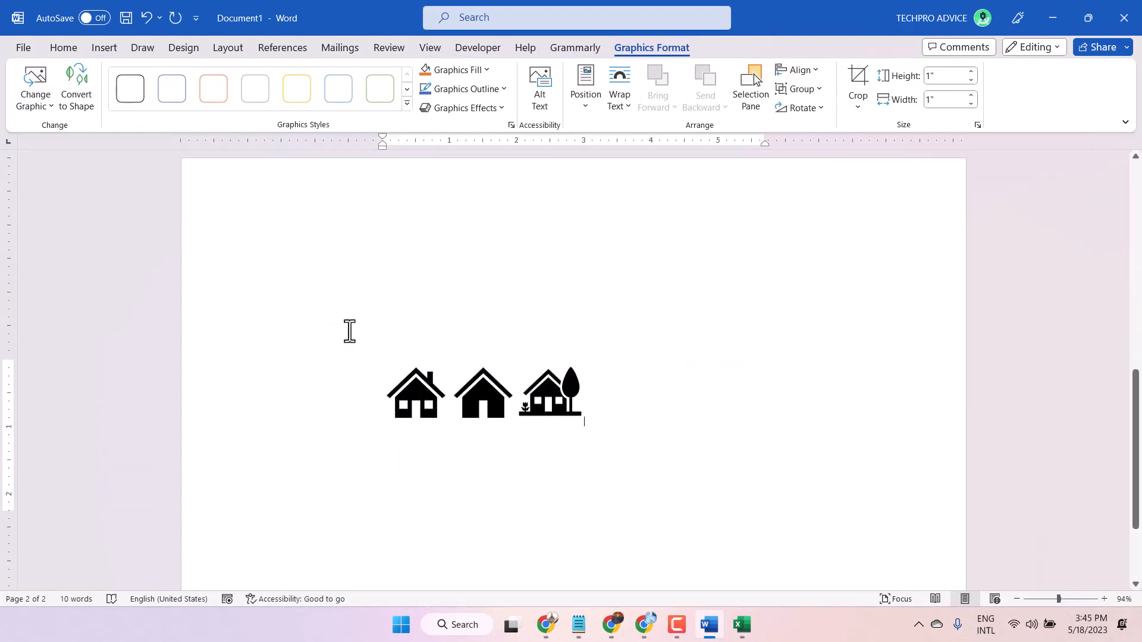
click(415, 394)
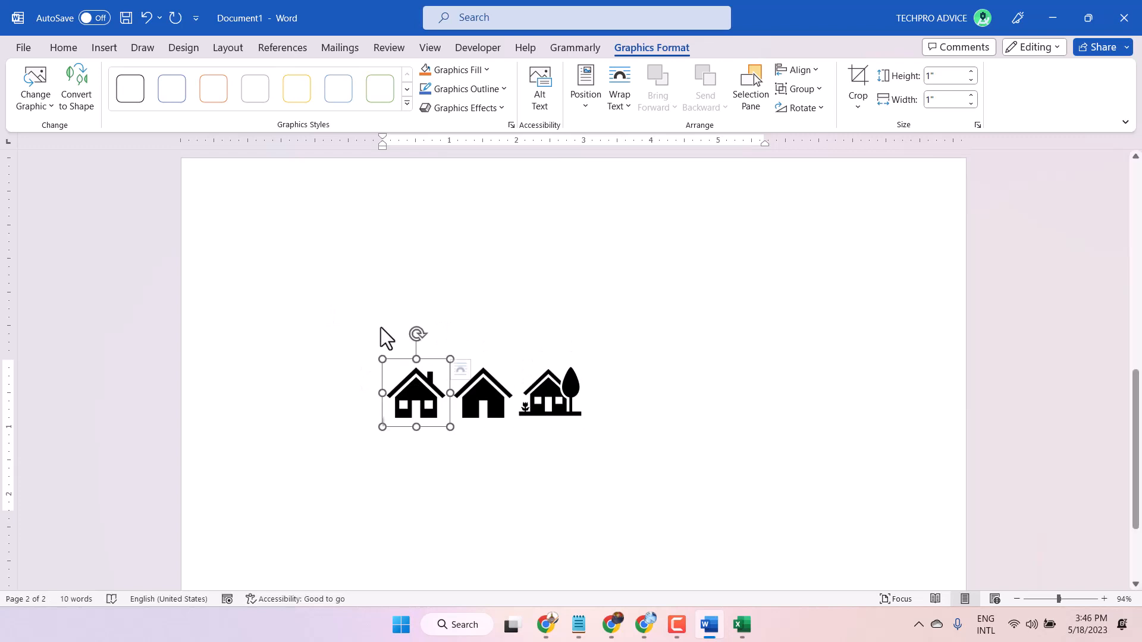
click(484, 394)
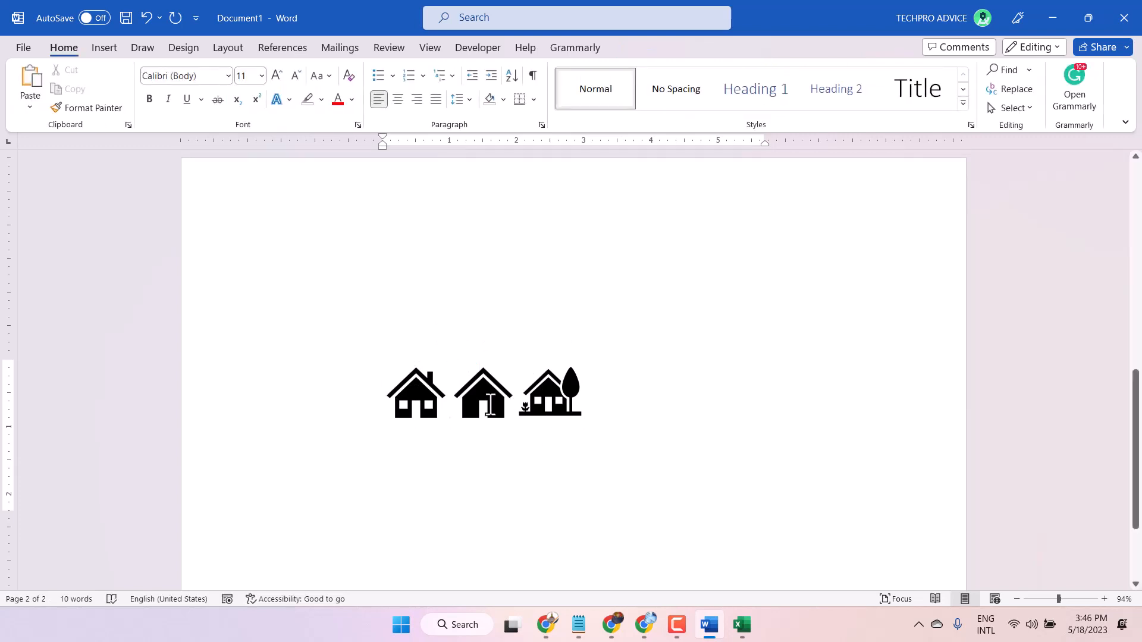